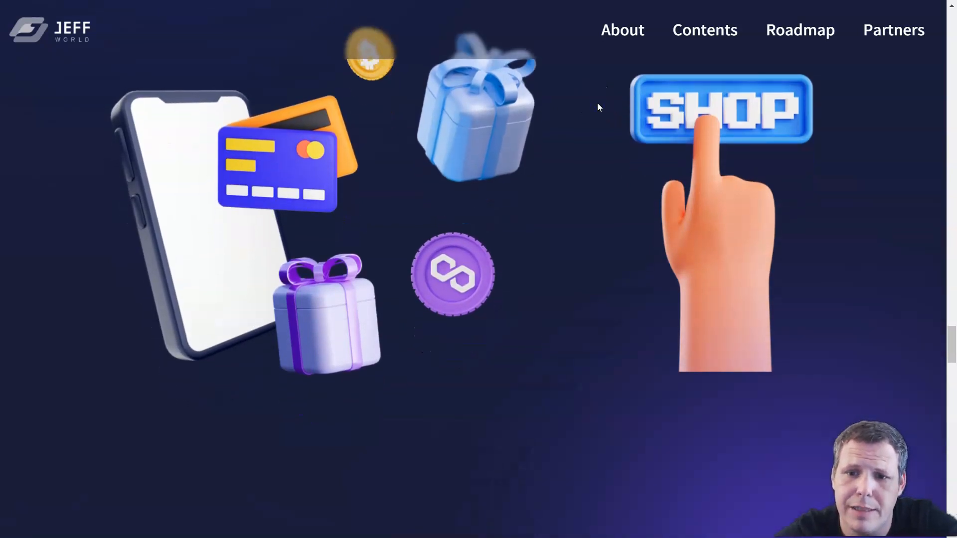
Step: Scroll the JEFF World homepage past the SHOP illustration to the Play PFP 'Lively Avatar' section
scroll(down, 3)
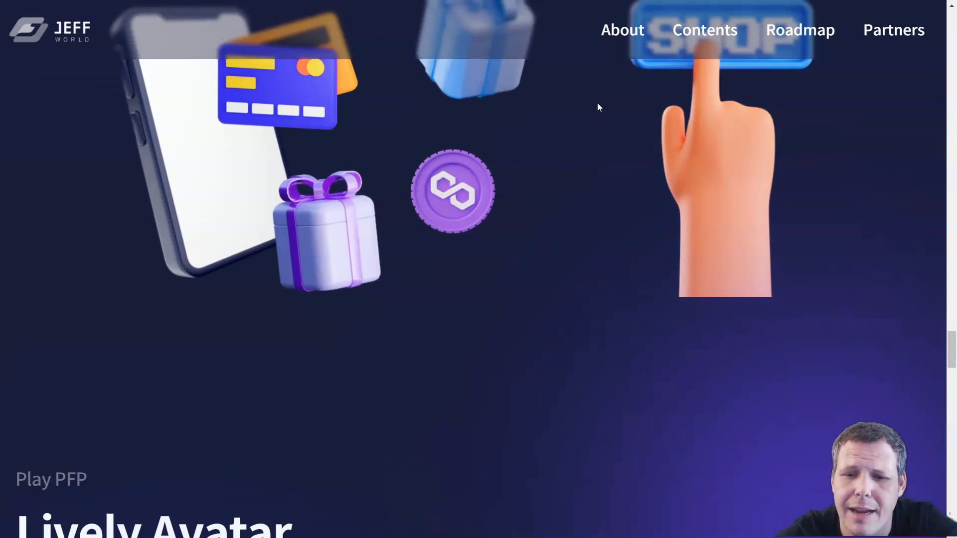
scroll(down, 3)
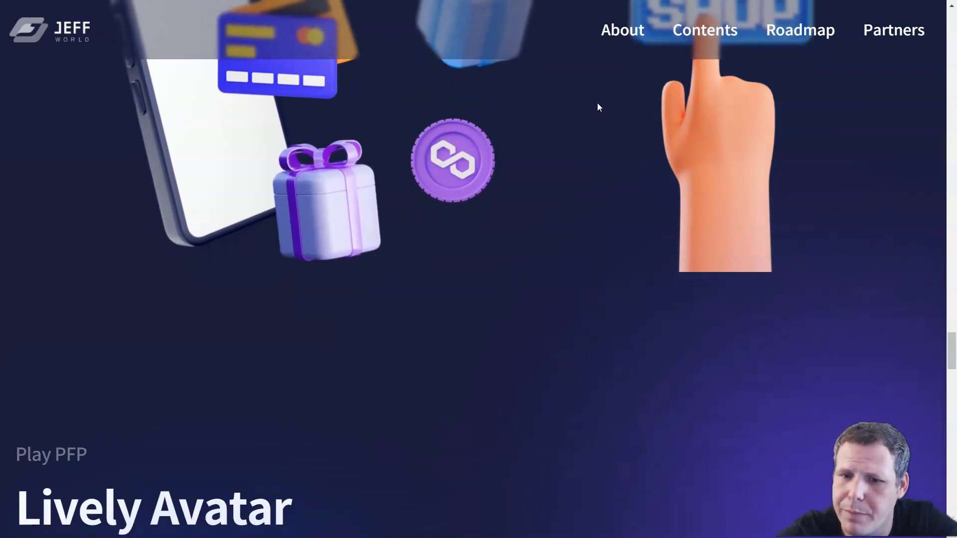
scroll(down, 3)
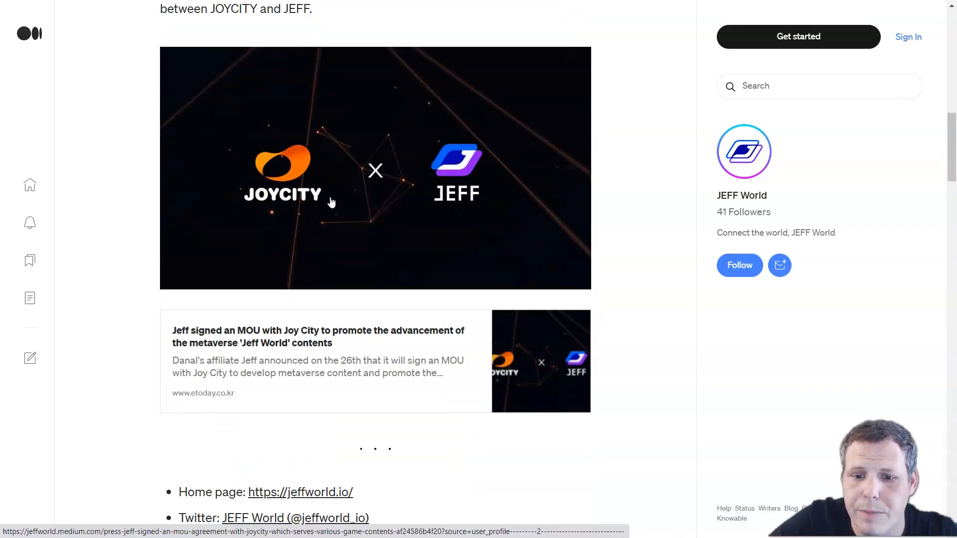
scroll(down, 3)
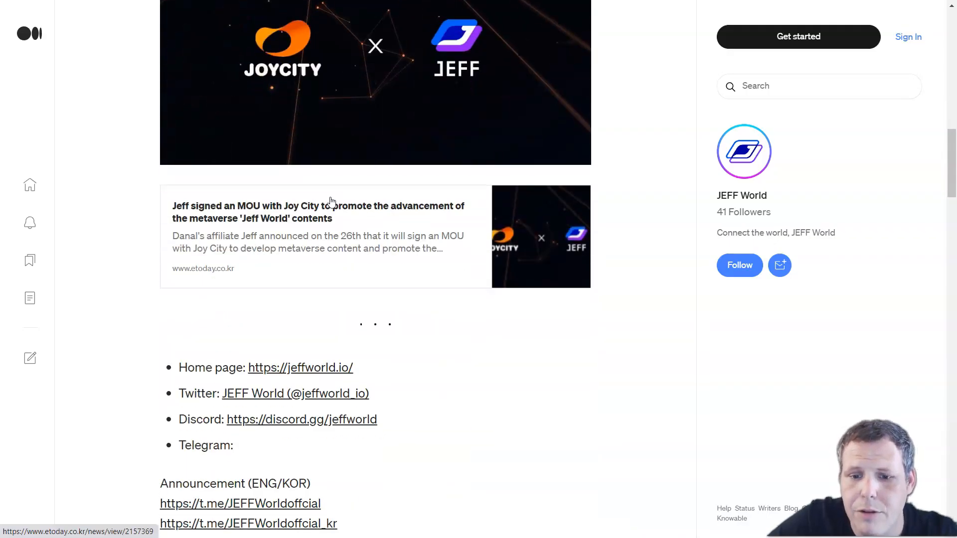
scroll(down, 3)
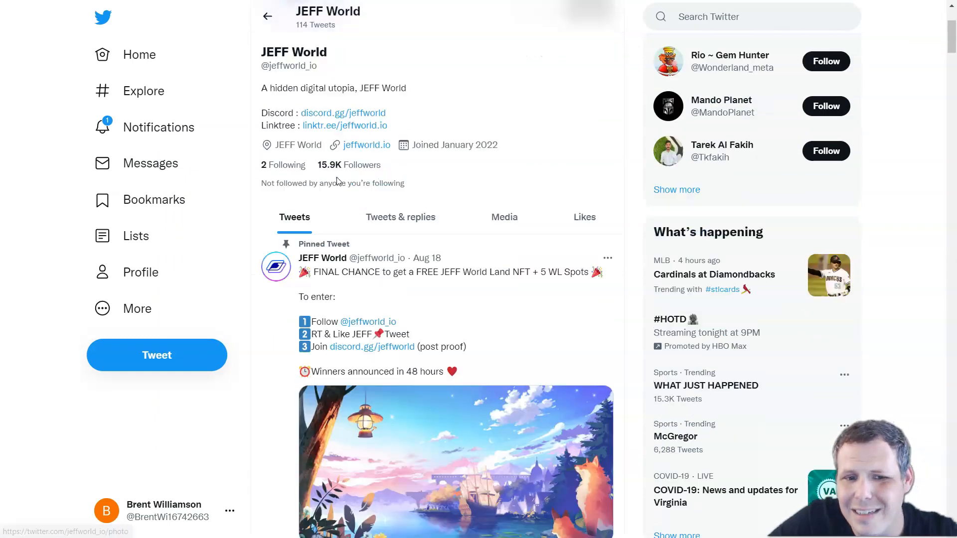
scroll(down, 3)
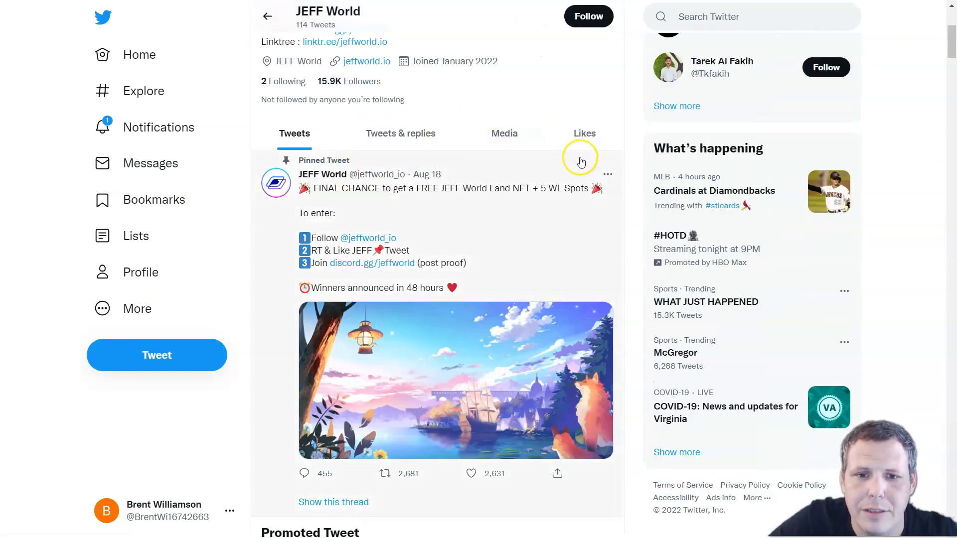
scroll(down, 3)
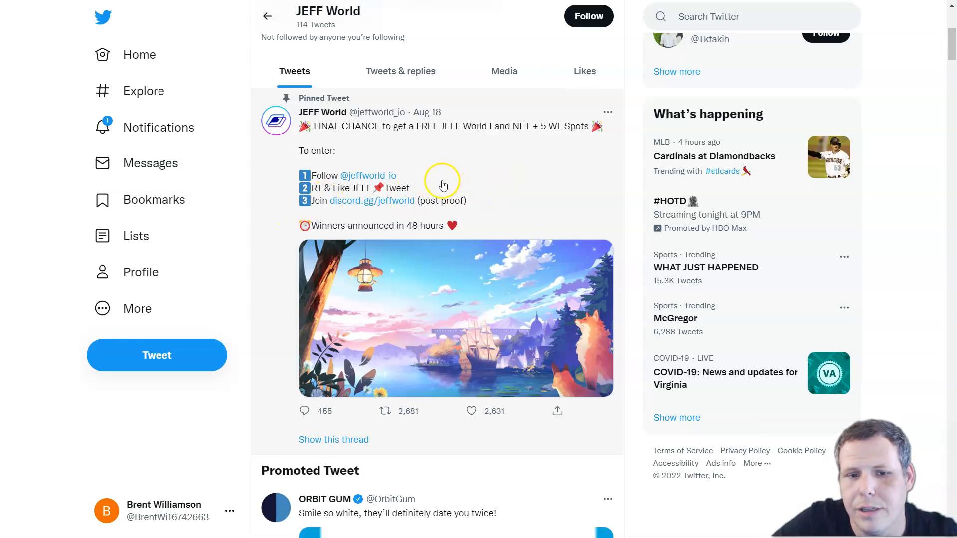
mouse_move(397, 175)
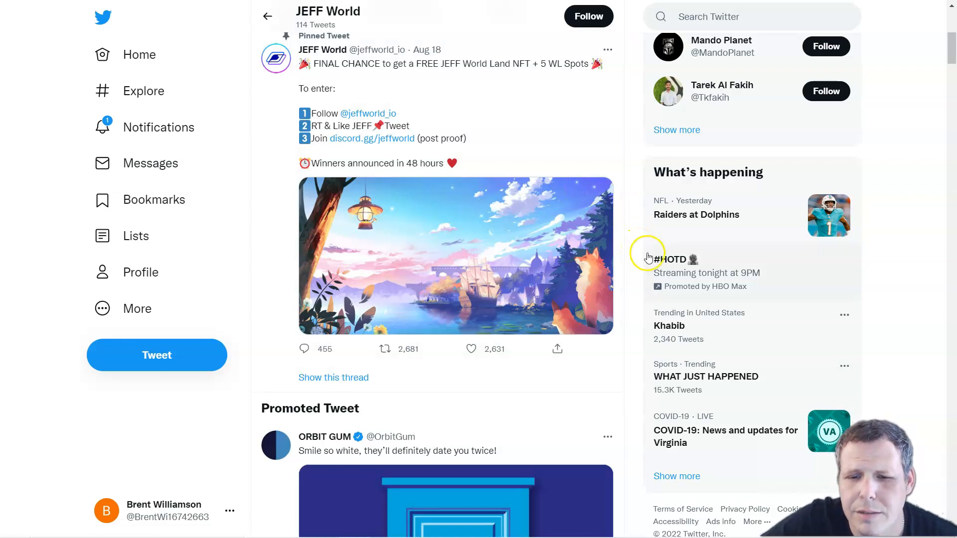
mouse_move(635, 232)
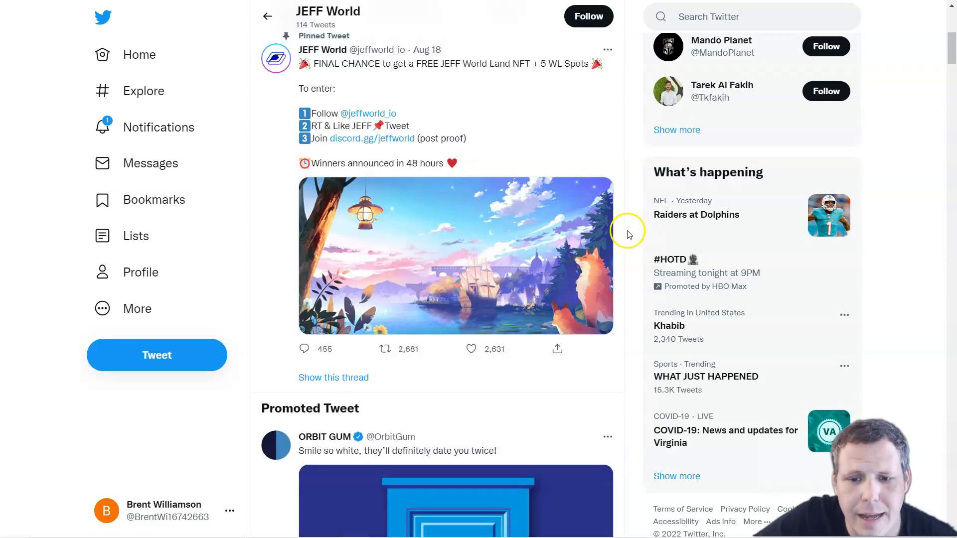
Step: Scroll through the Twitter feed, then the jeffworld.io page down to the Partners logos (Argos, Bridge, Danal, Dexter Studios)
scroll(down, 3)
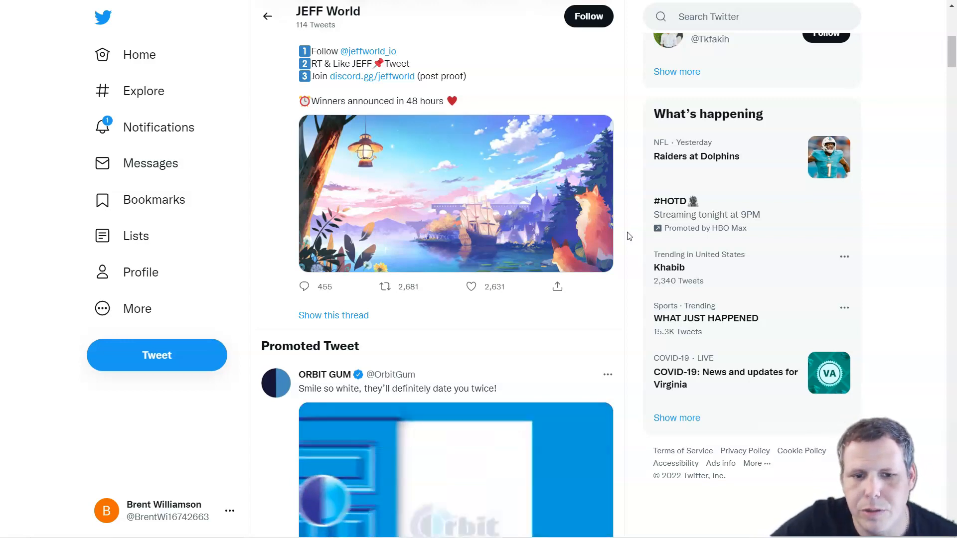
scroll(down, 3)
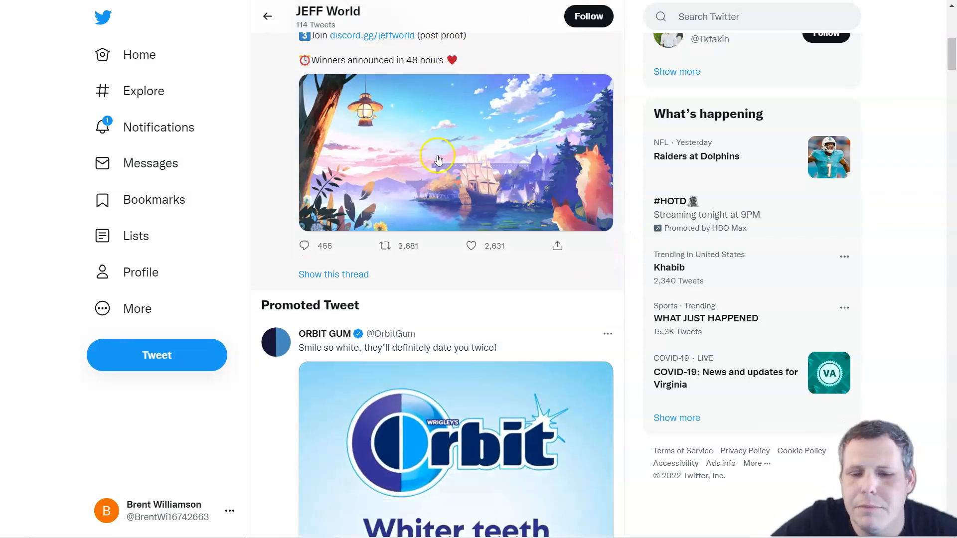
scroll(down, 3)
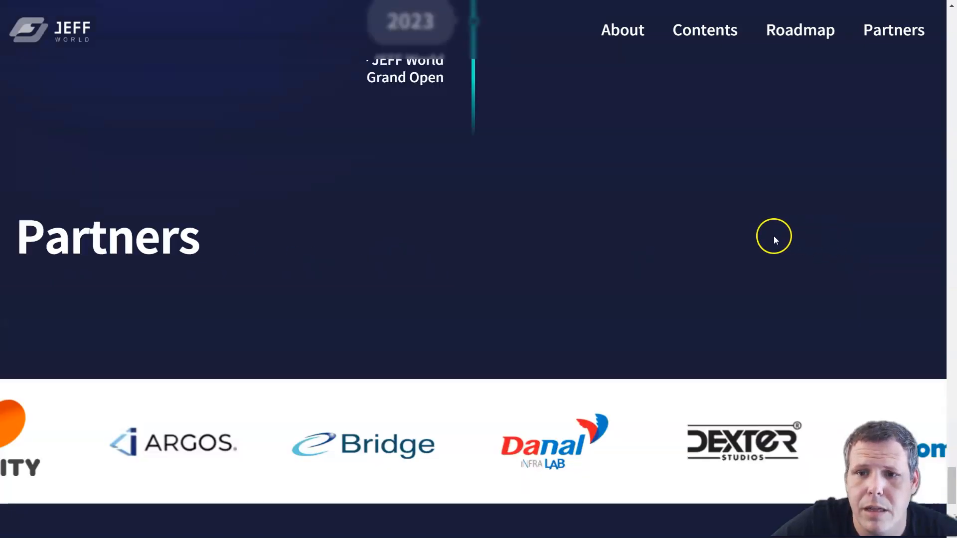
Step: Jump via the Contents nav link to Our Contents listing Crypto Community, Land Sale, E-commerce and Play PFP
click(705, 30)
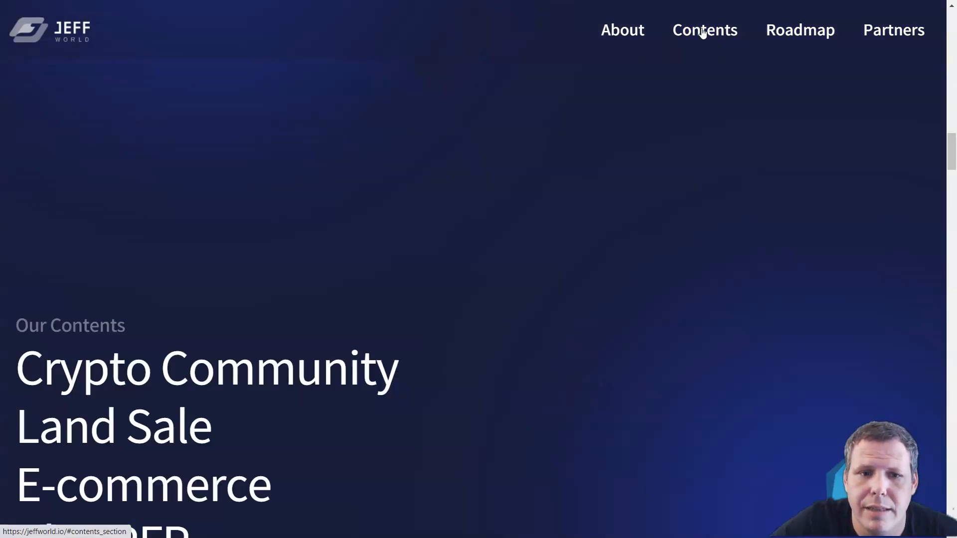
scroll(down, 3)
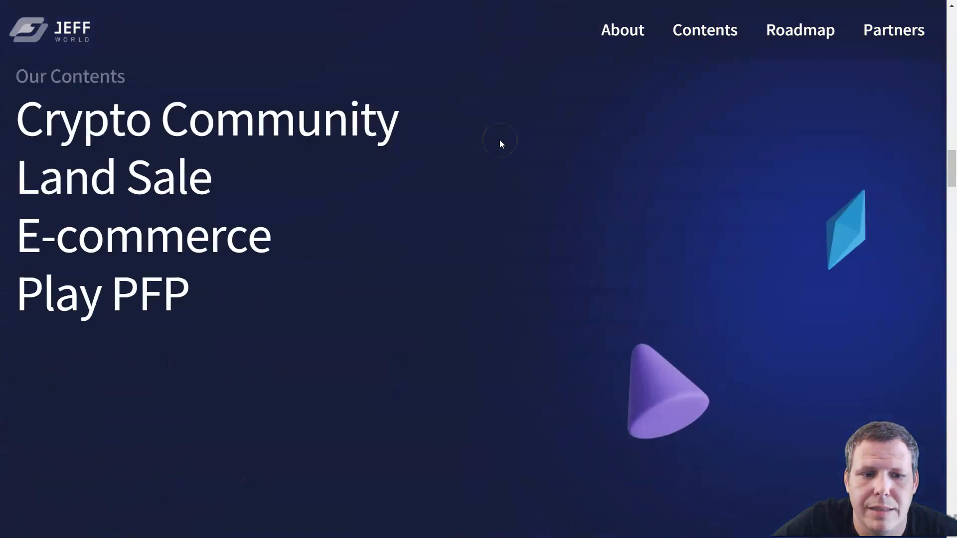